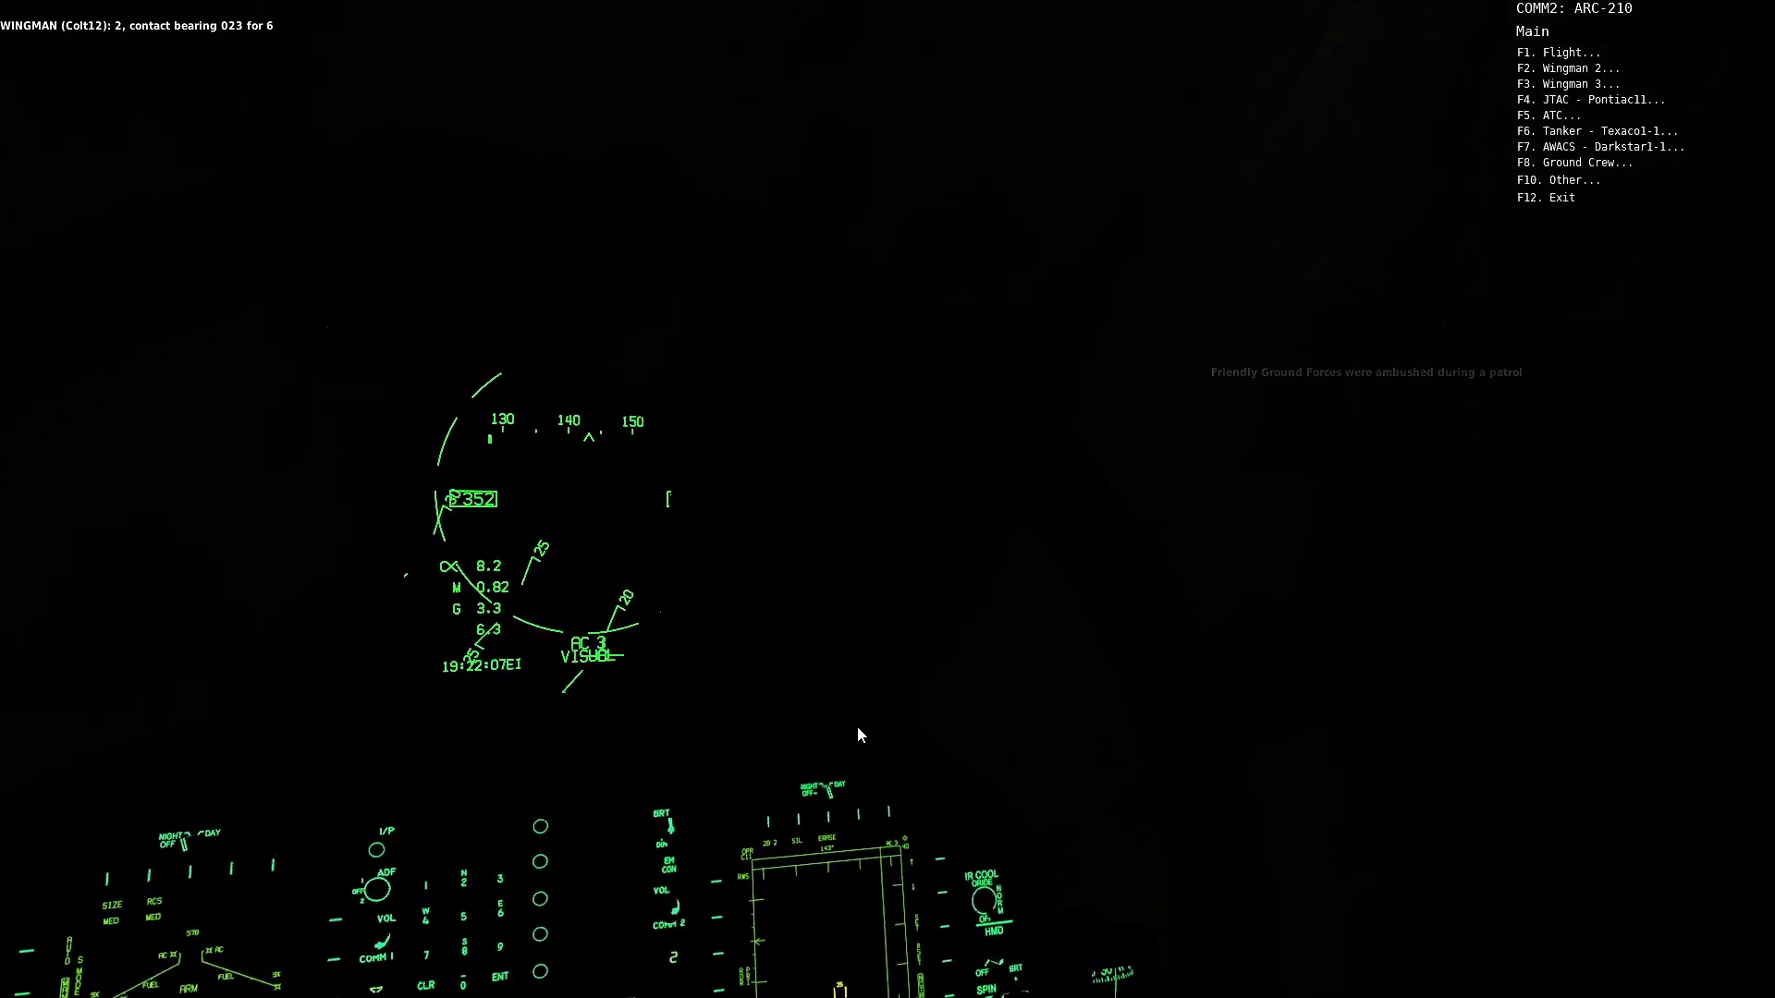
Bring up the AWACS Darkstar radio options in the COMM2 menu and choose an entry.
key(F7)
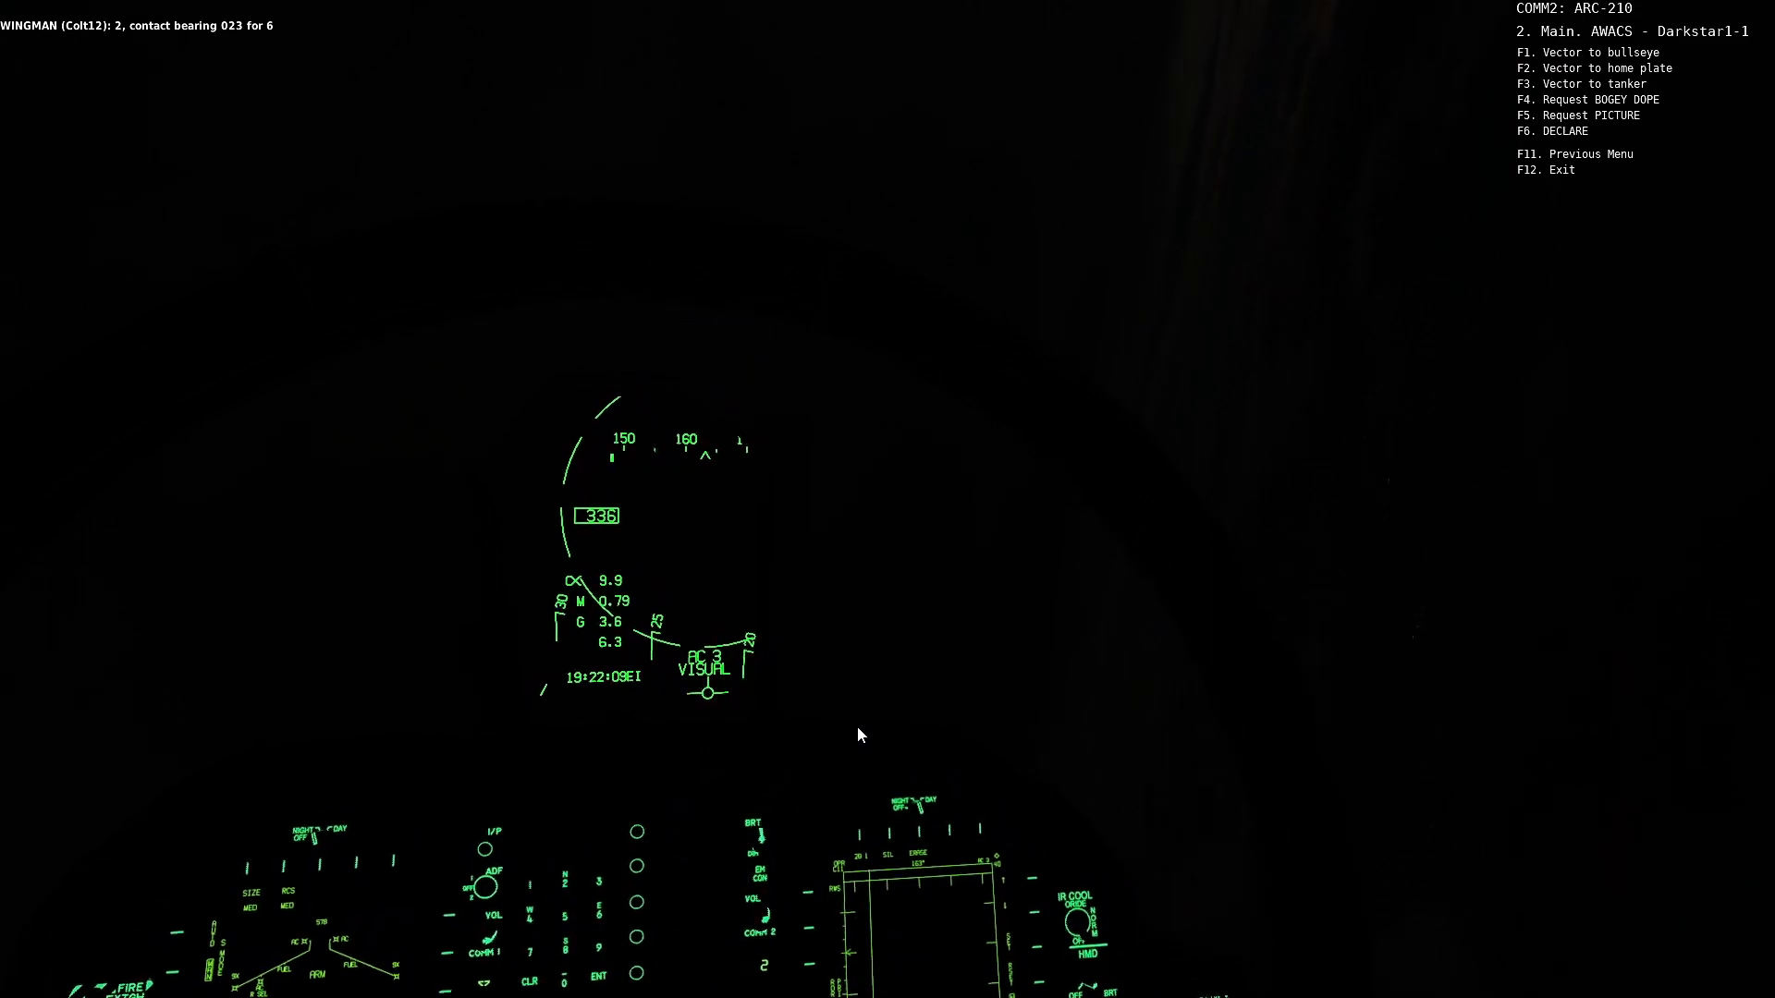
key(f4)
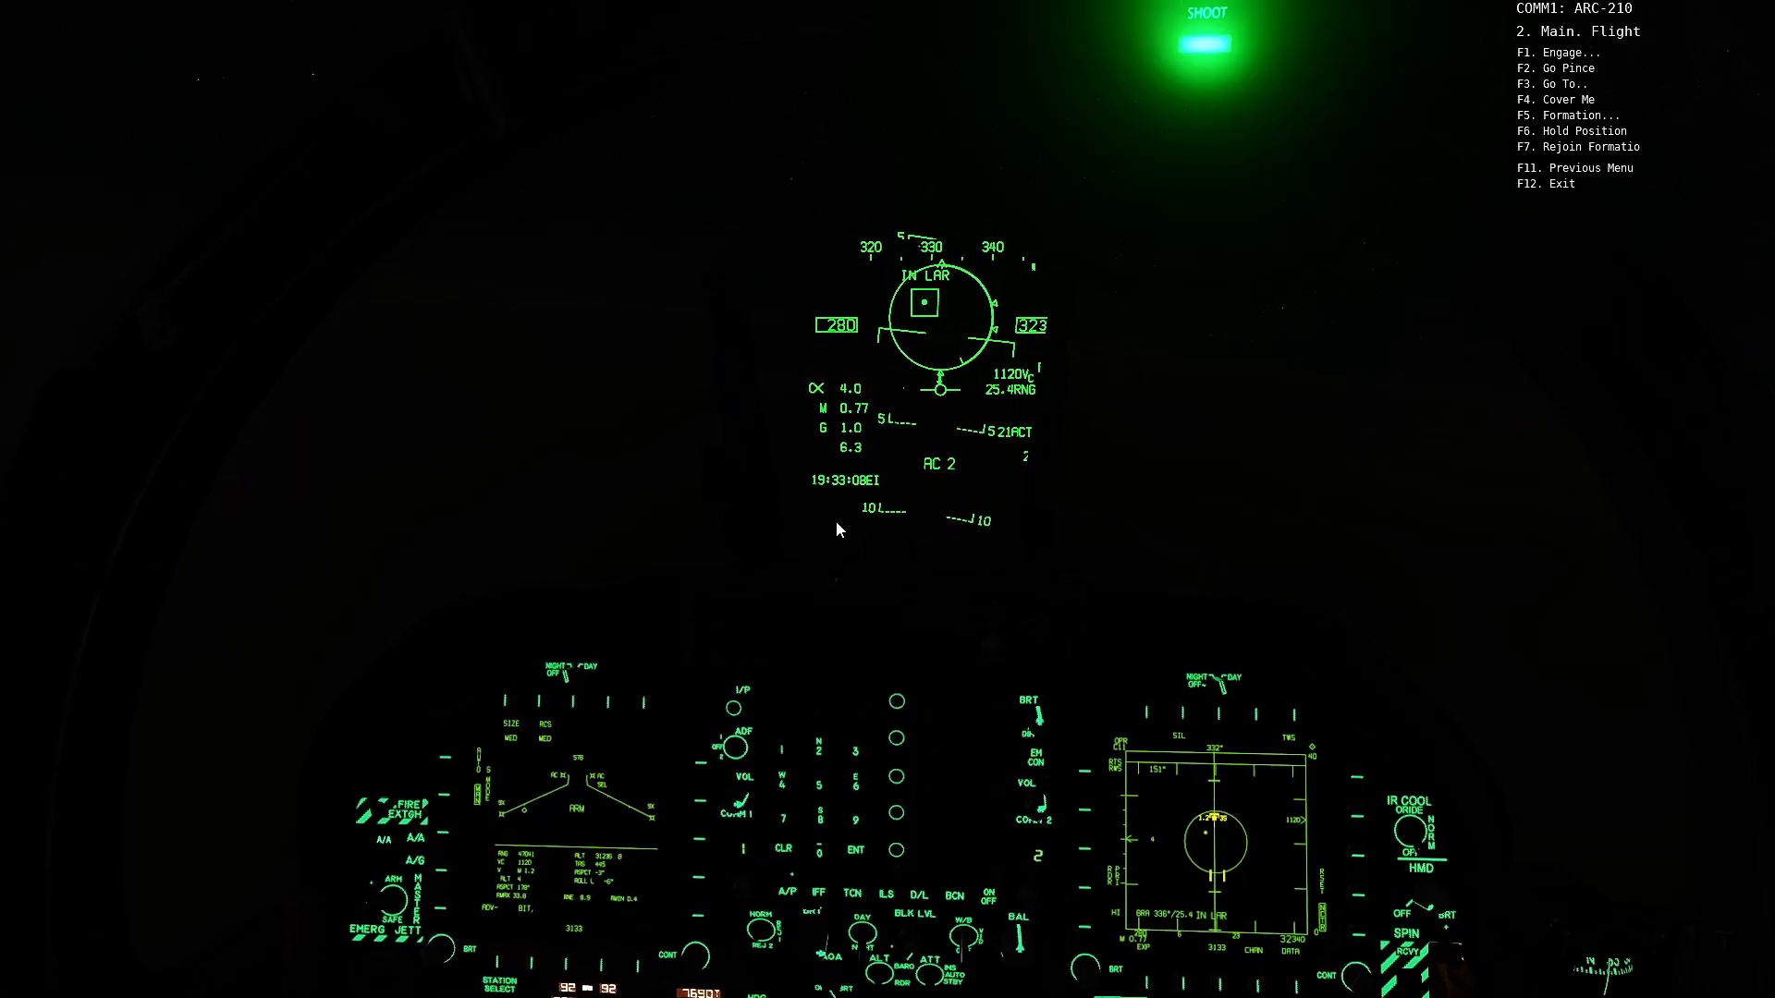
Bring up the flight's Engage radio options from the COMM1 Flight menu.
key(f1)
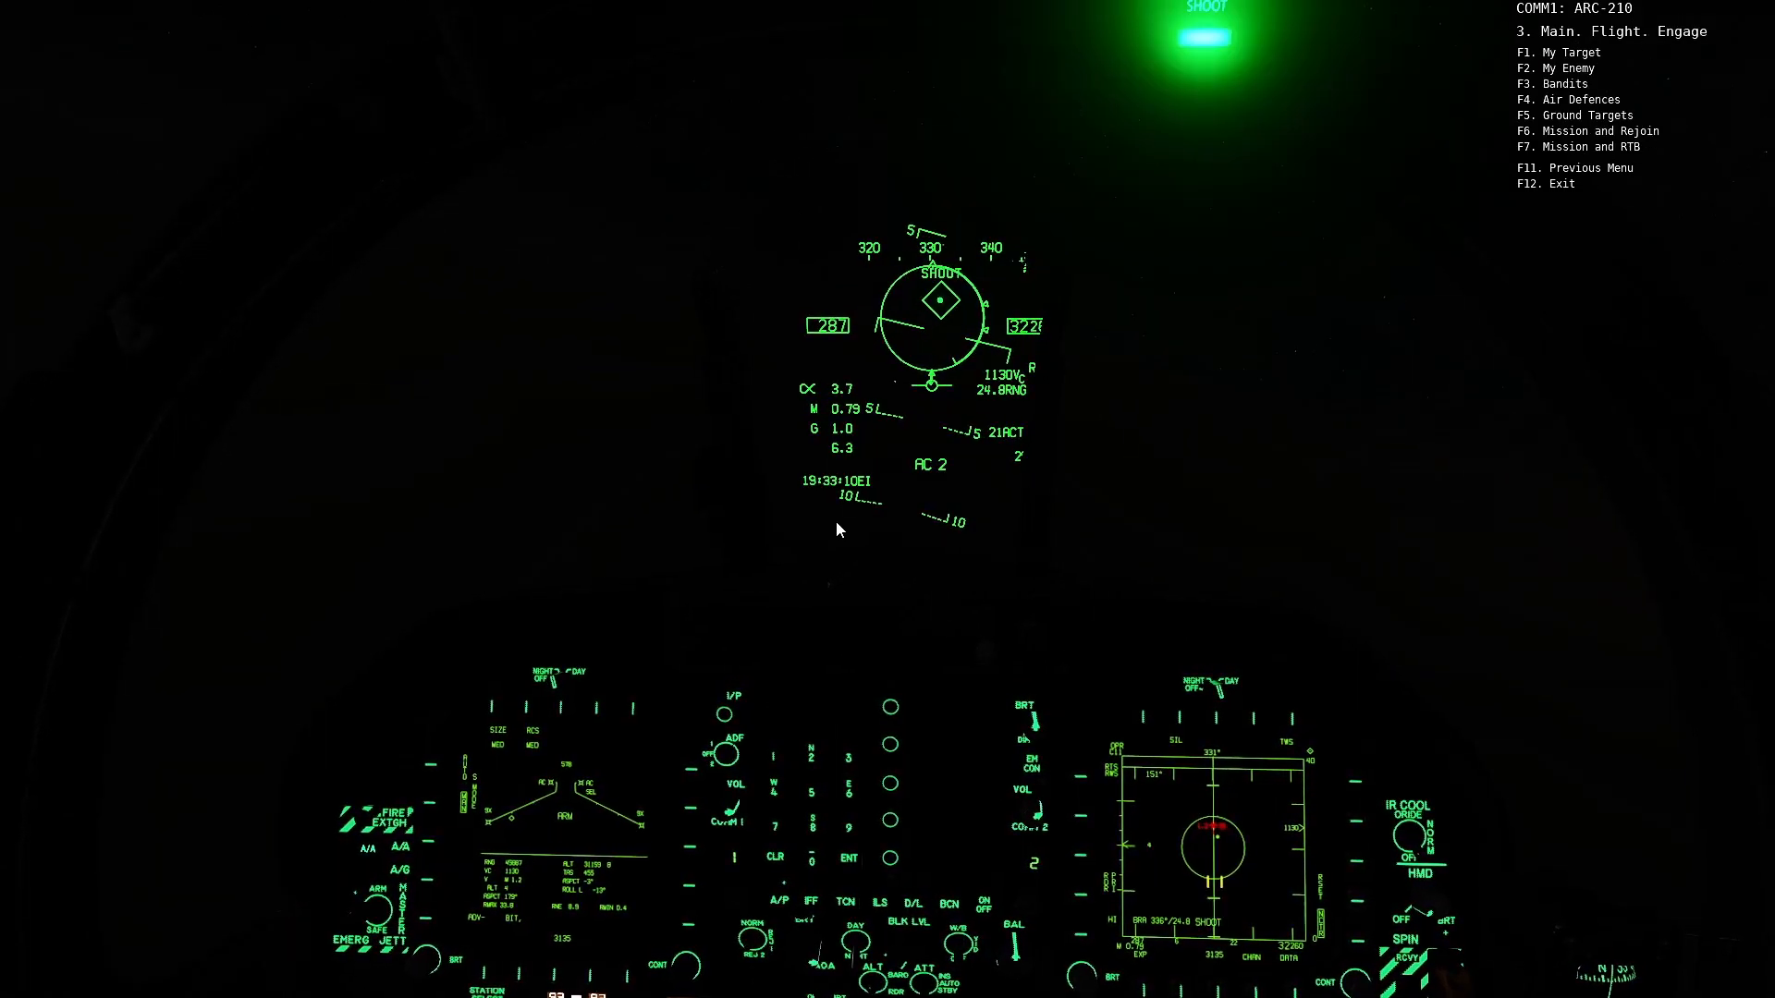